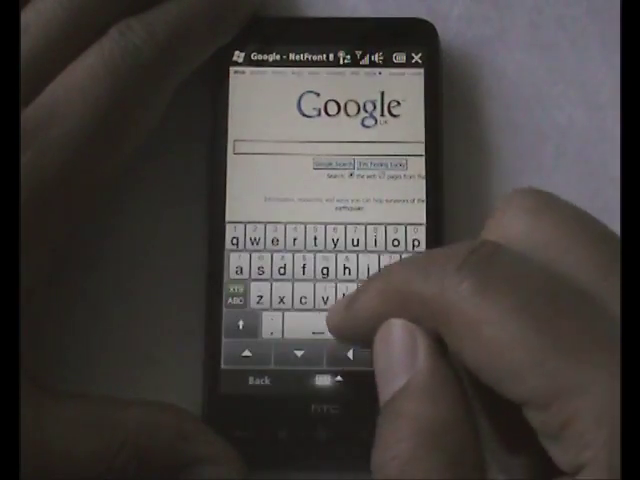
Navigate from the Google homepage to the Acid3 test page and let the test run.
{"action": "left_click", "coordinate": [244, 272]}
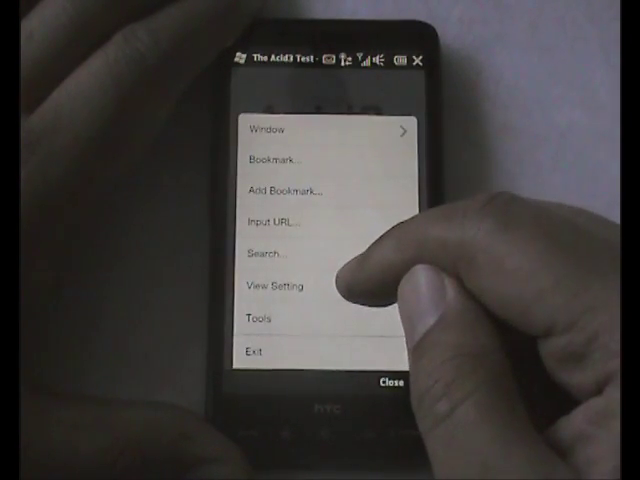
Show the zoom percentage list (80% to 200%) via Menu > View Setting > Zoom.
{"action": "left_click", "coordinate": [272, 284]}
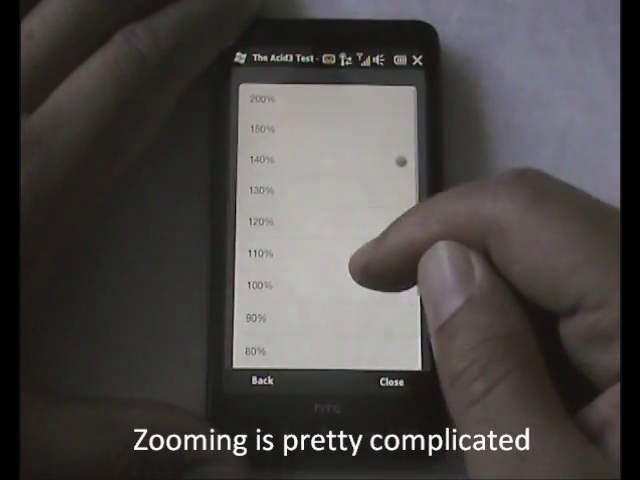